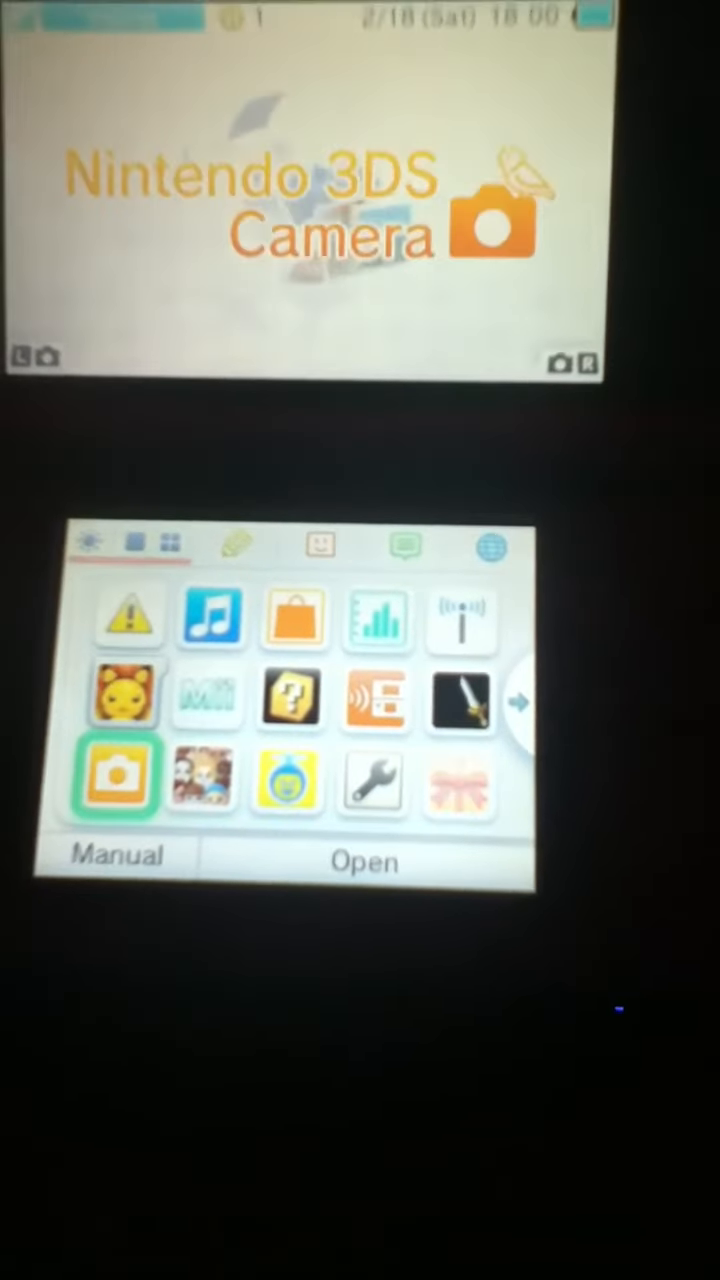
Move the selection from Camera through AR Games to the System Settings icon.
{"action": "left_click", "coordinate": [290, 700]}
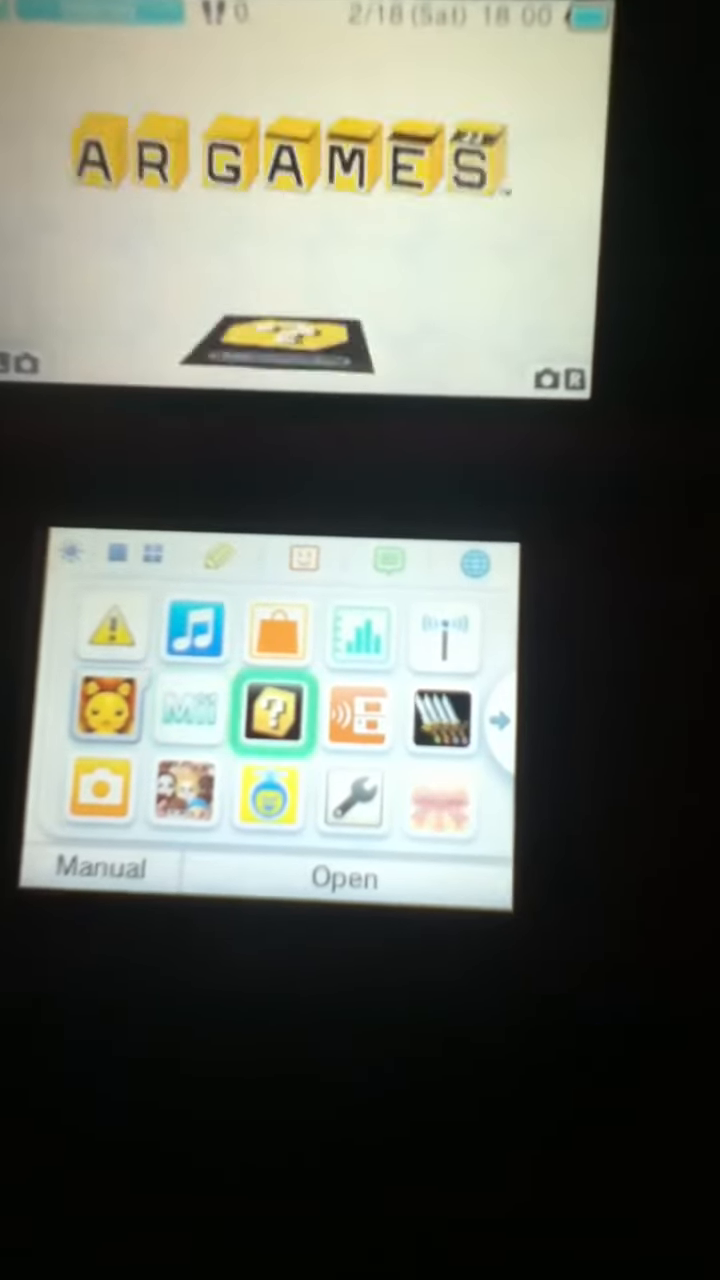
{"action": "left_click", "coordinate": [378, 785]}
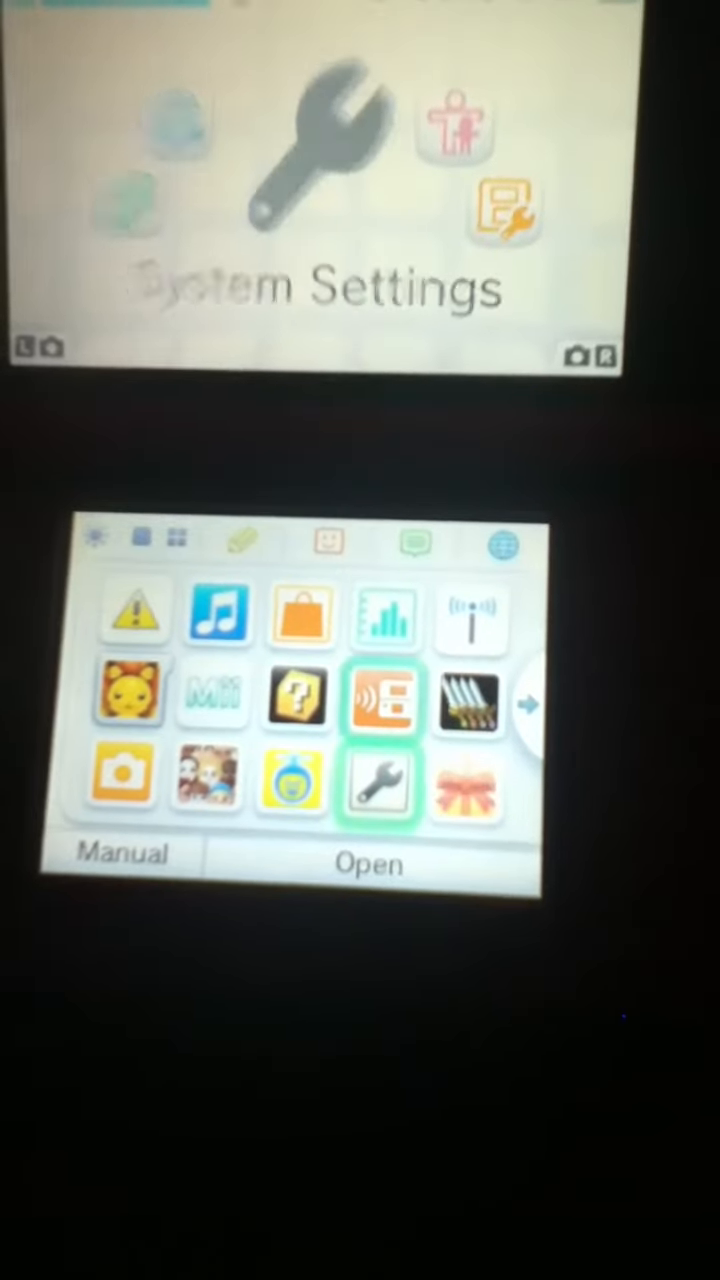